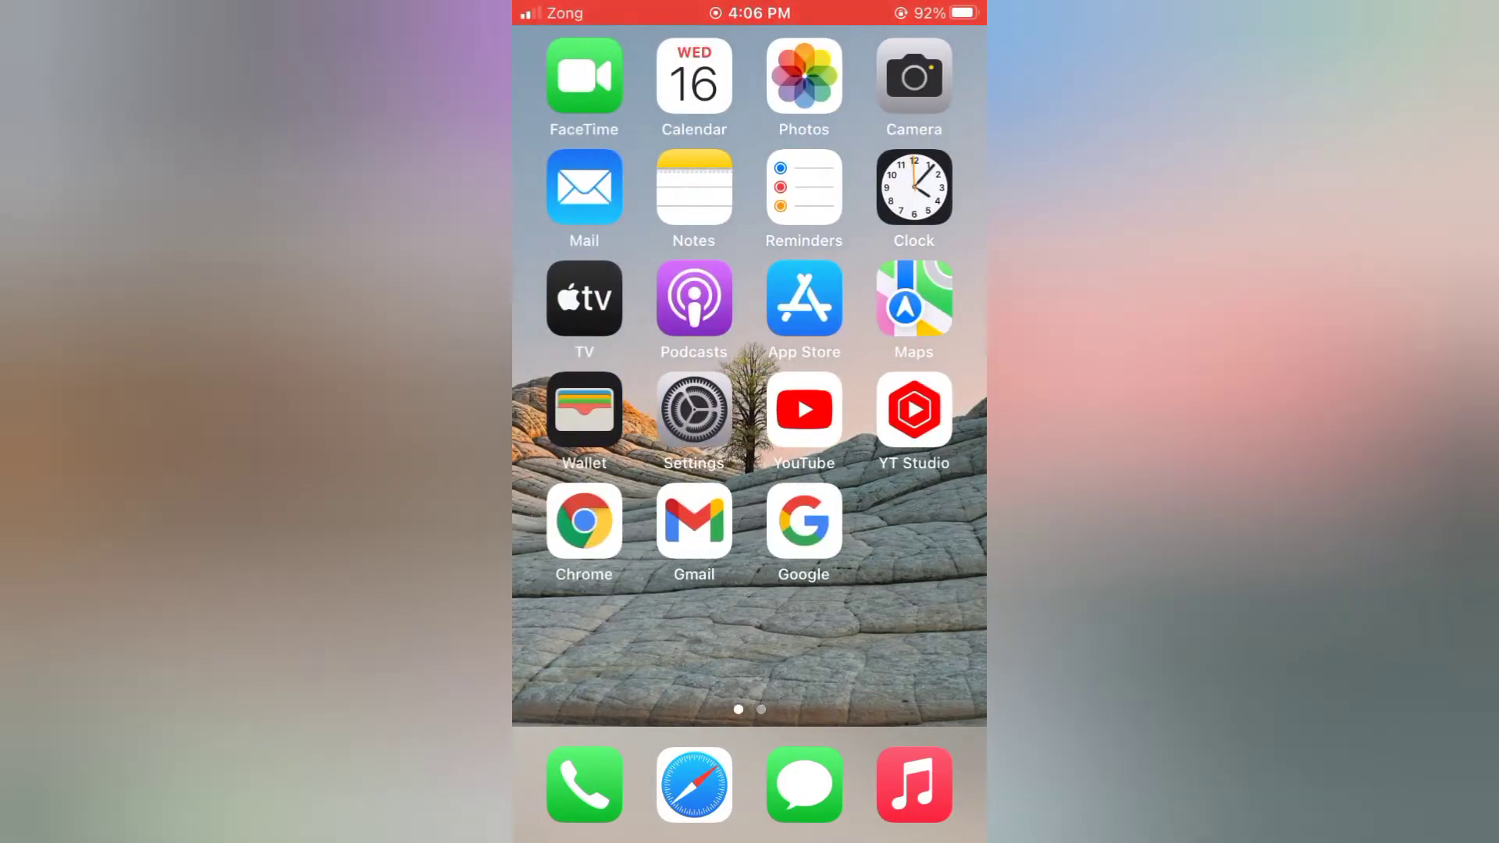
# Launch Settings from the Home Screen and scroll to the third-party apps list with Chrome, WhatsApp and Zapya.
pyautogui.hscroll(-3)
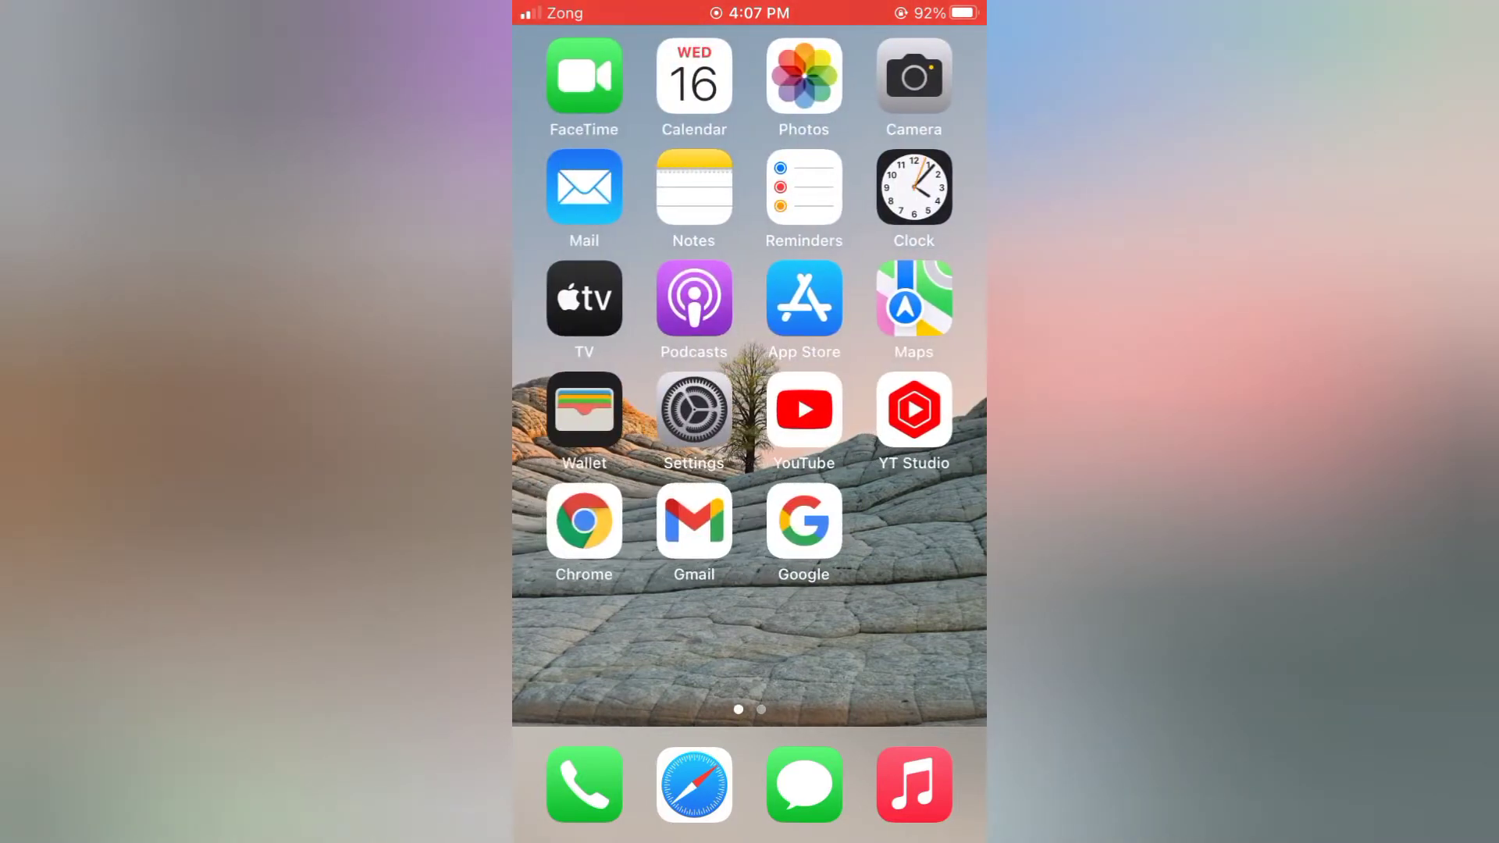
pyautogui.click(693, 409)
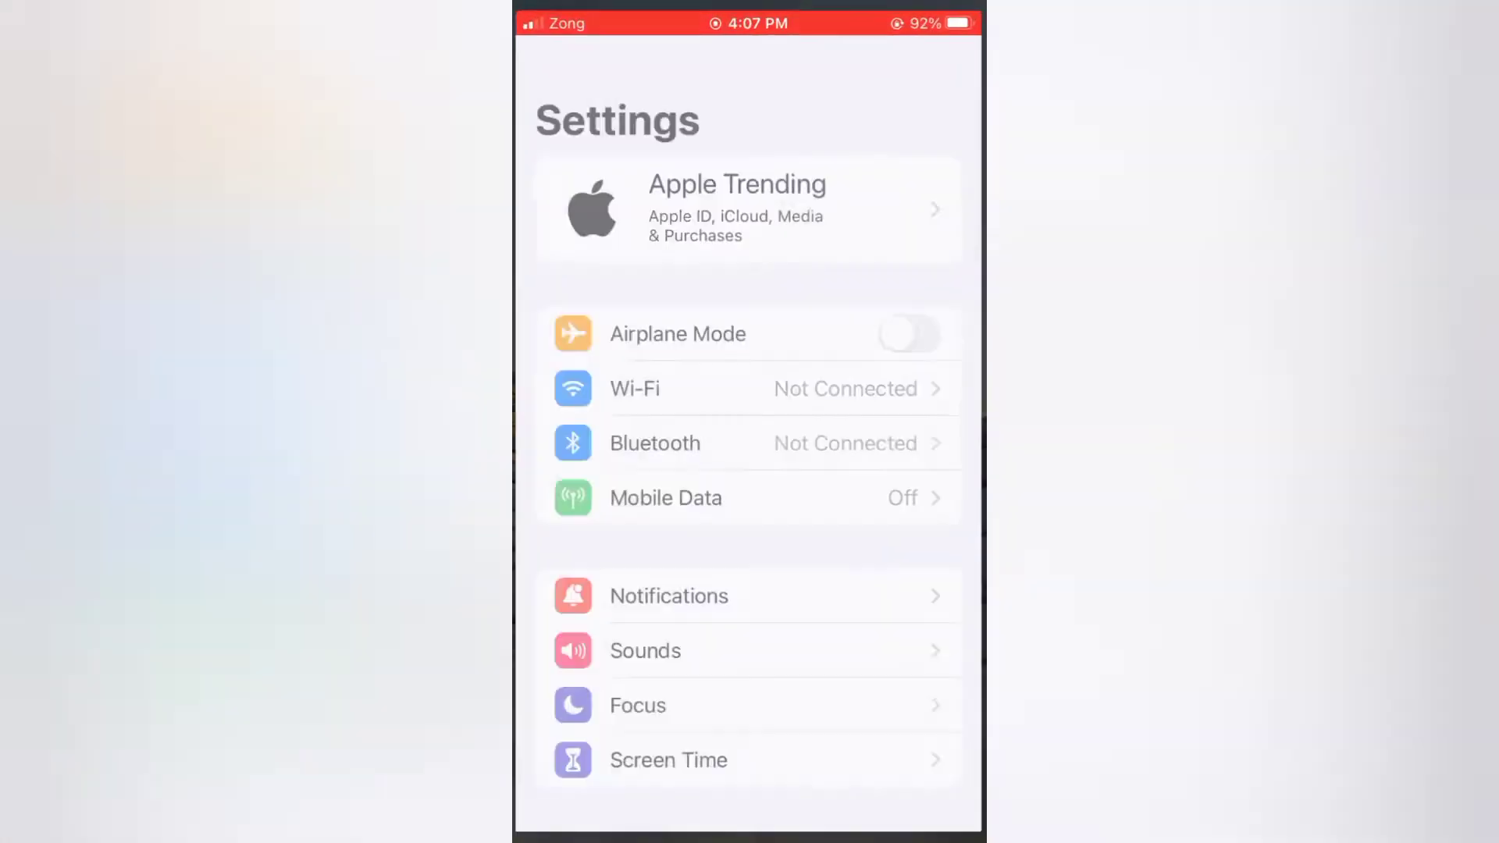
pyautogui.scroll(-3)
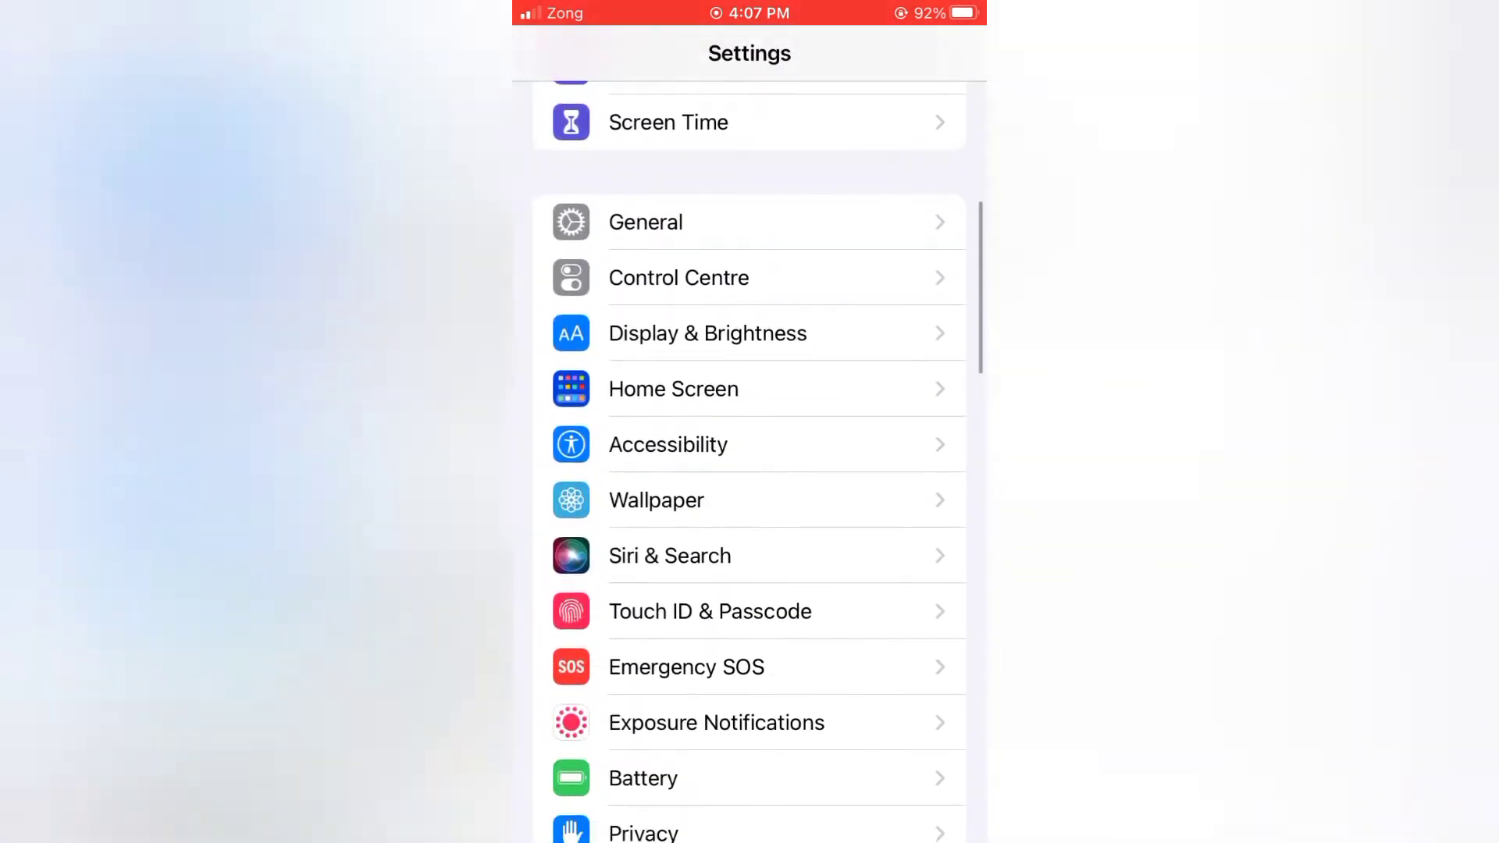
pyautogui.scroll(-3)
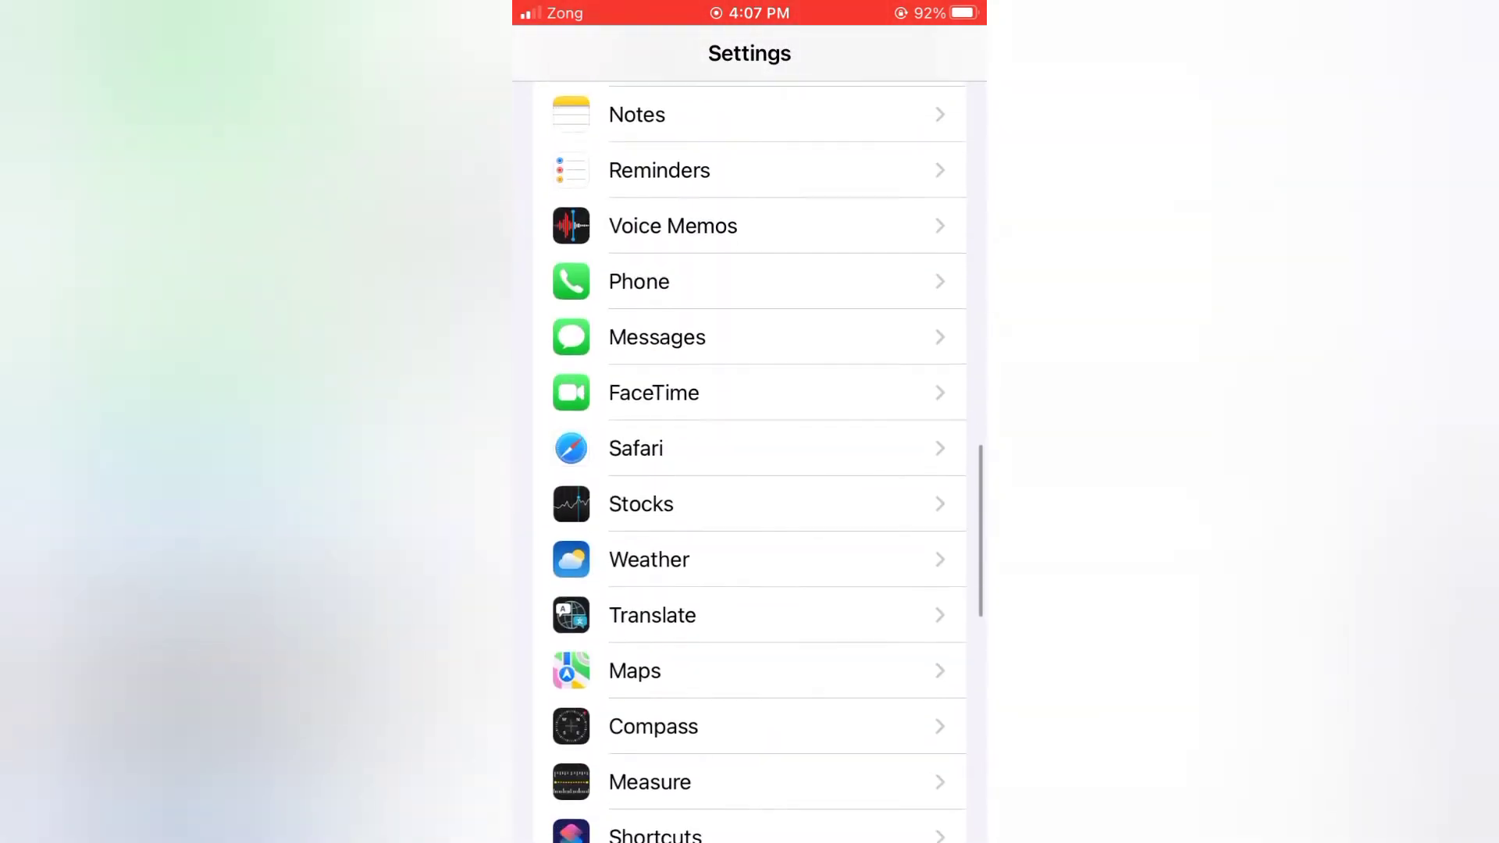
pyautogui.scroll(-3)
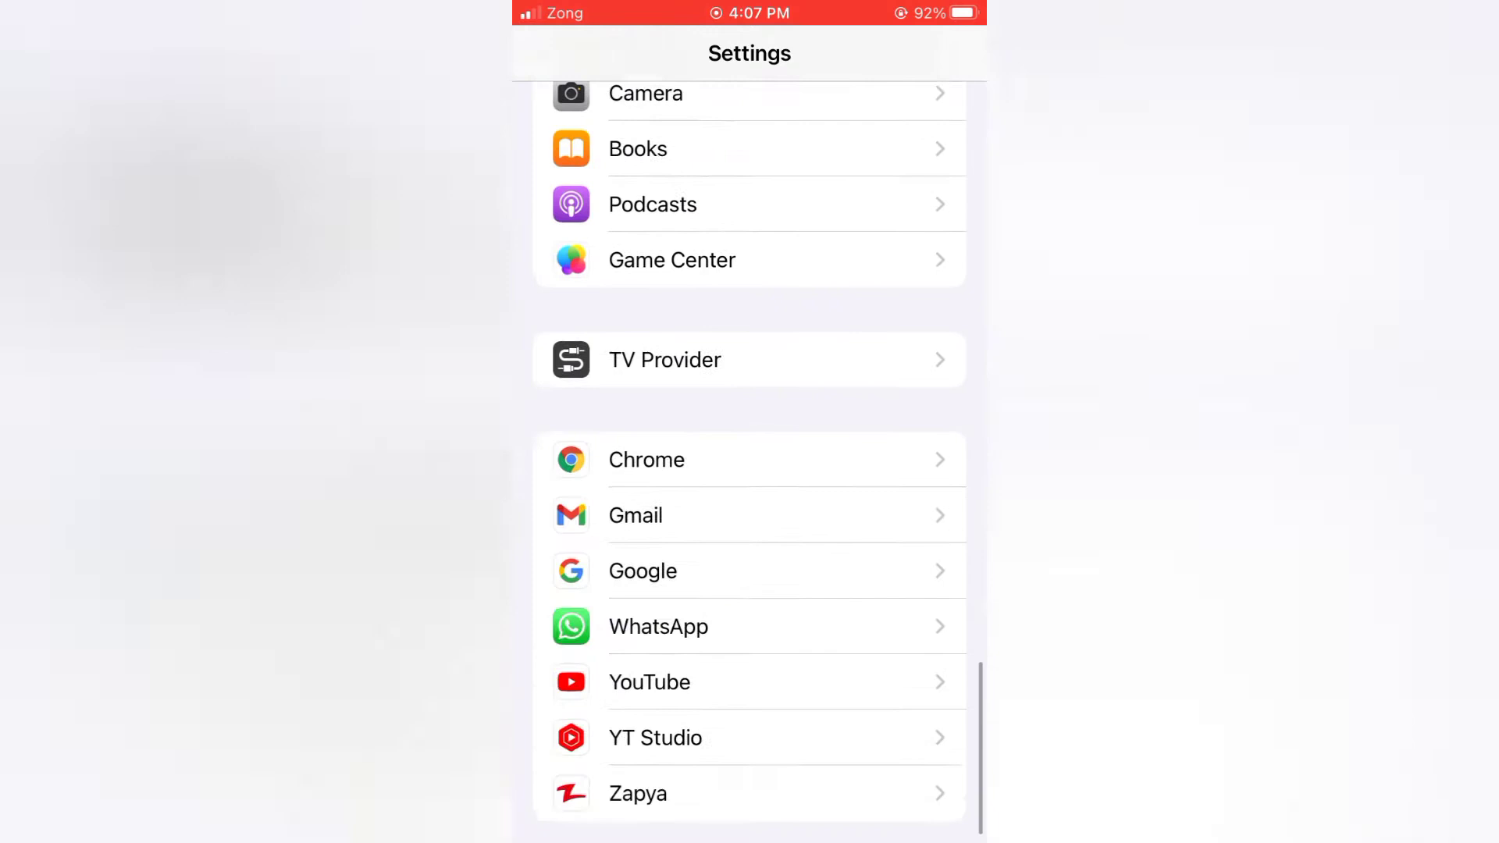
pyautogui.scroll(-3)
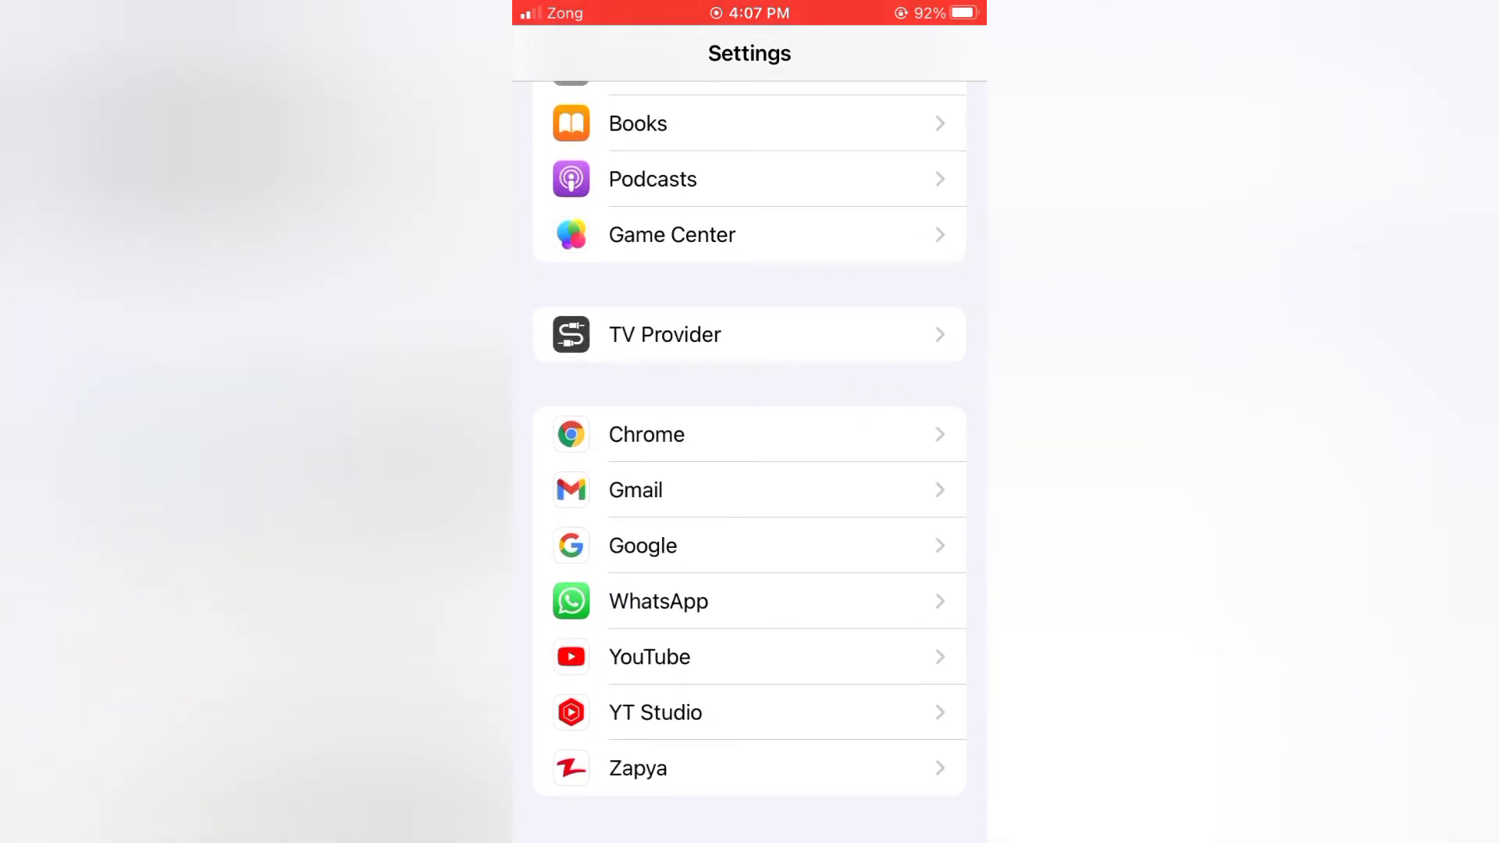
# Switch on Allow Notifications for WhatsApp, then go to WhatsApp Notification Settings.
pyautogui.click(658, 601)
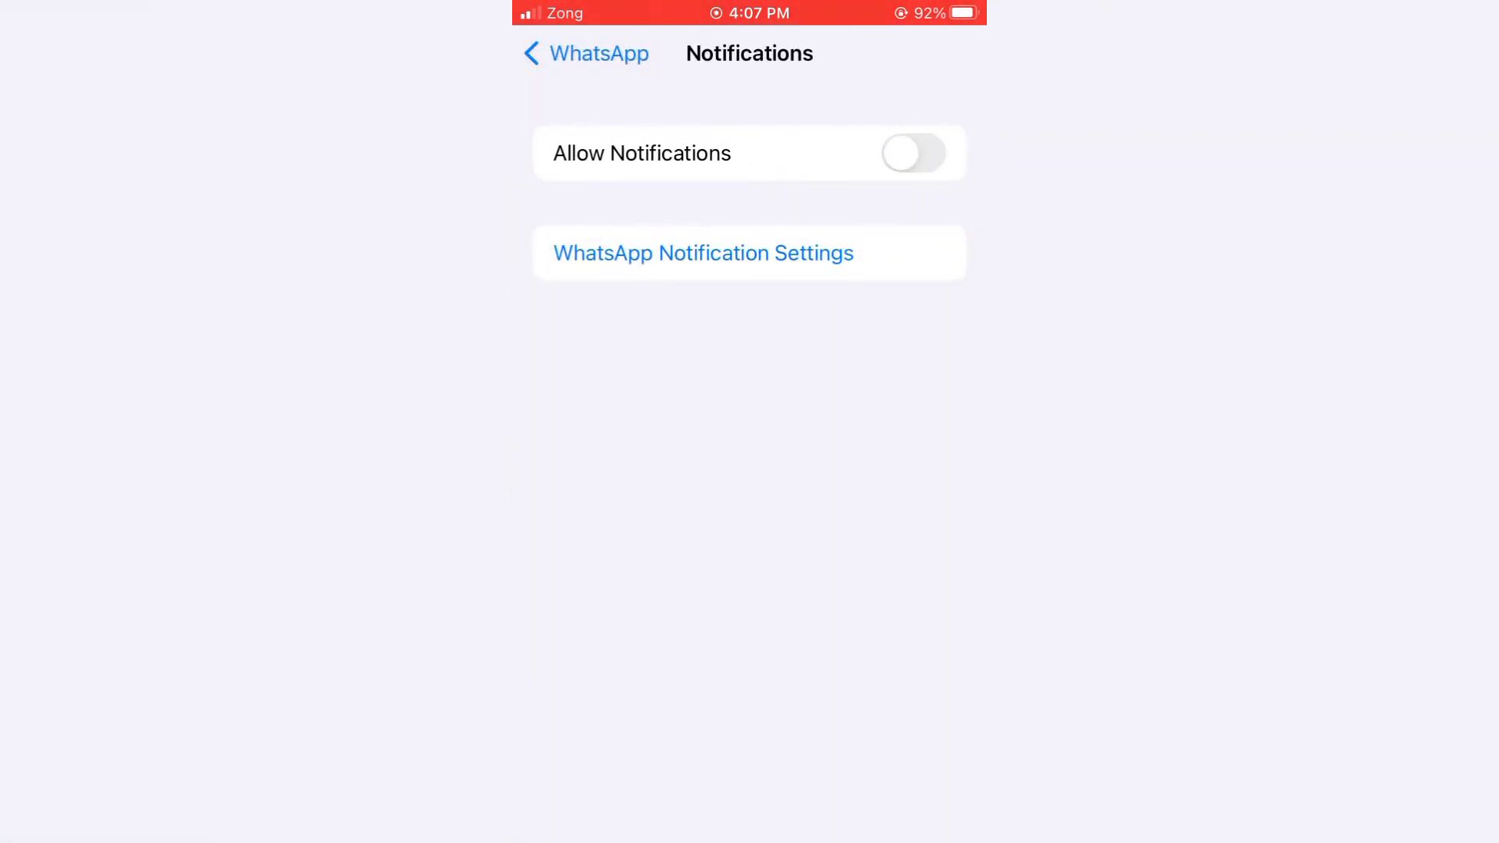
pyautogui.click(916, 153)
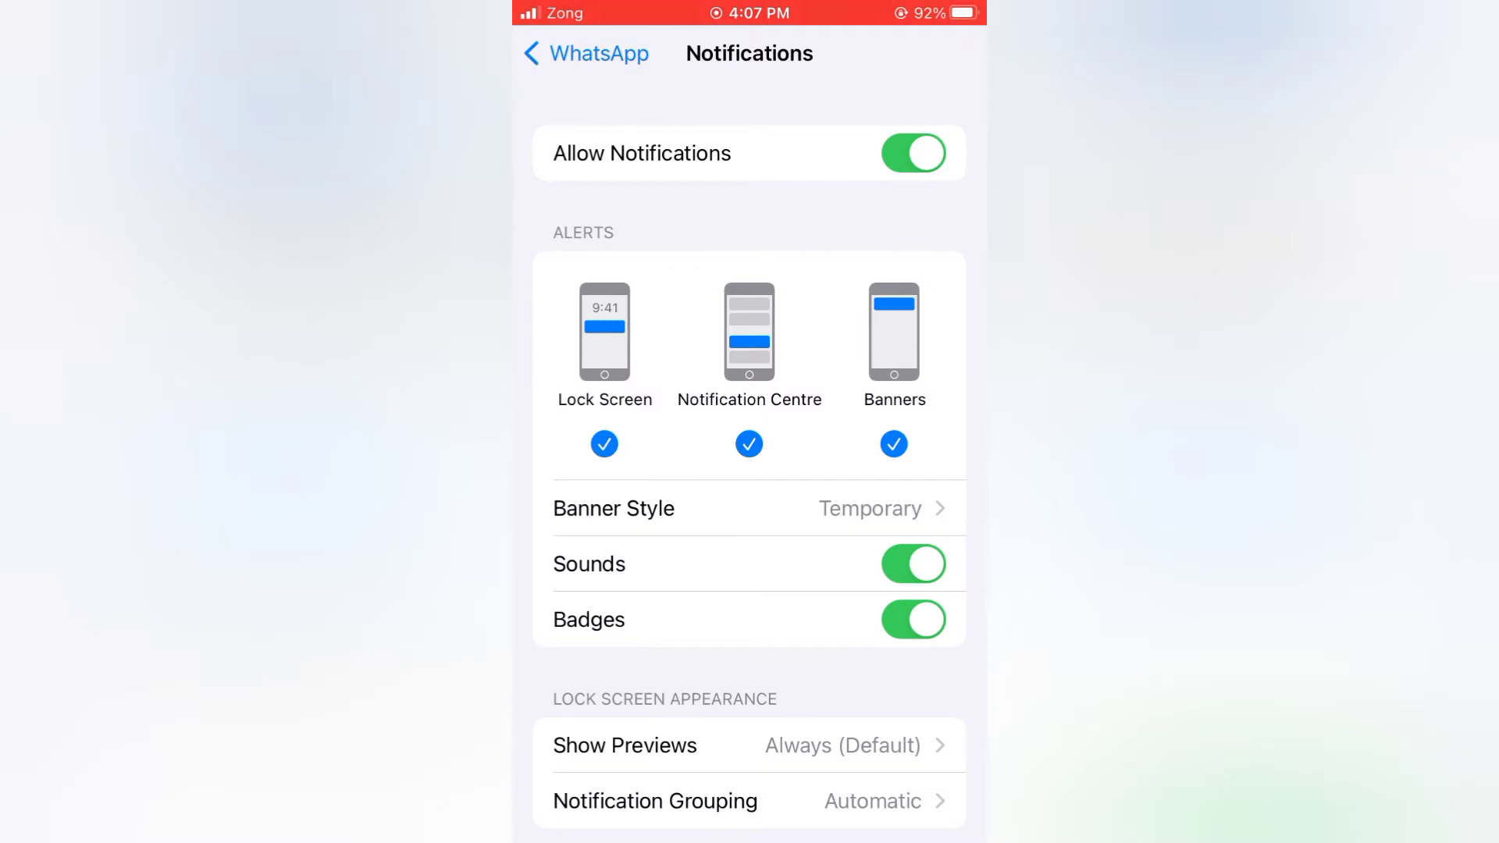
pyautogui.scroll(-3)
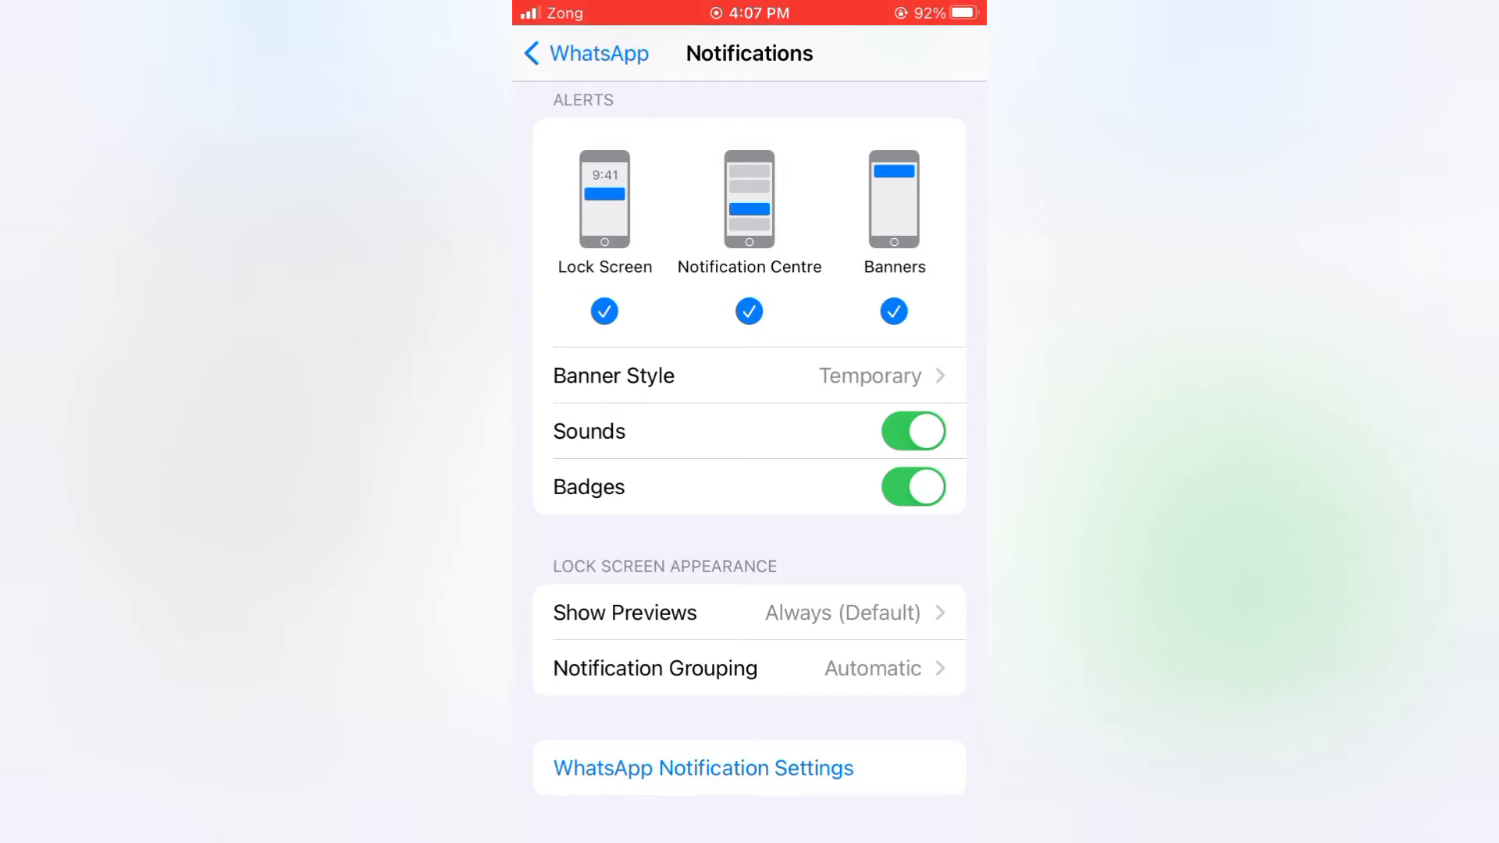
pyautogui.click(705, 769)
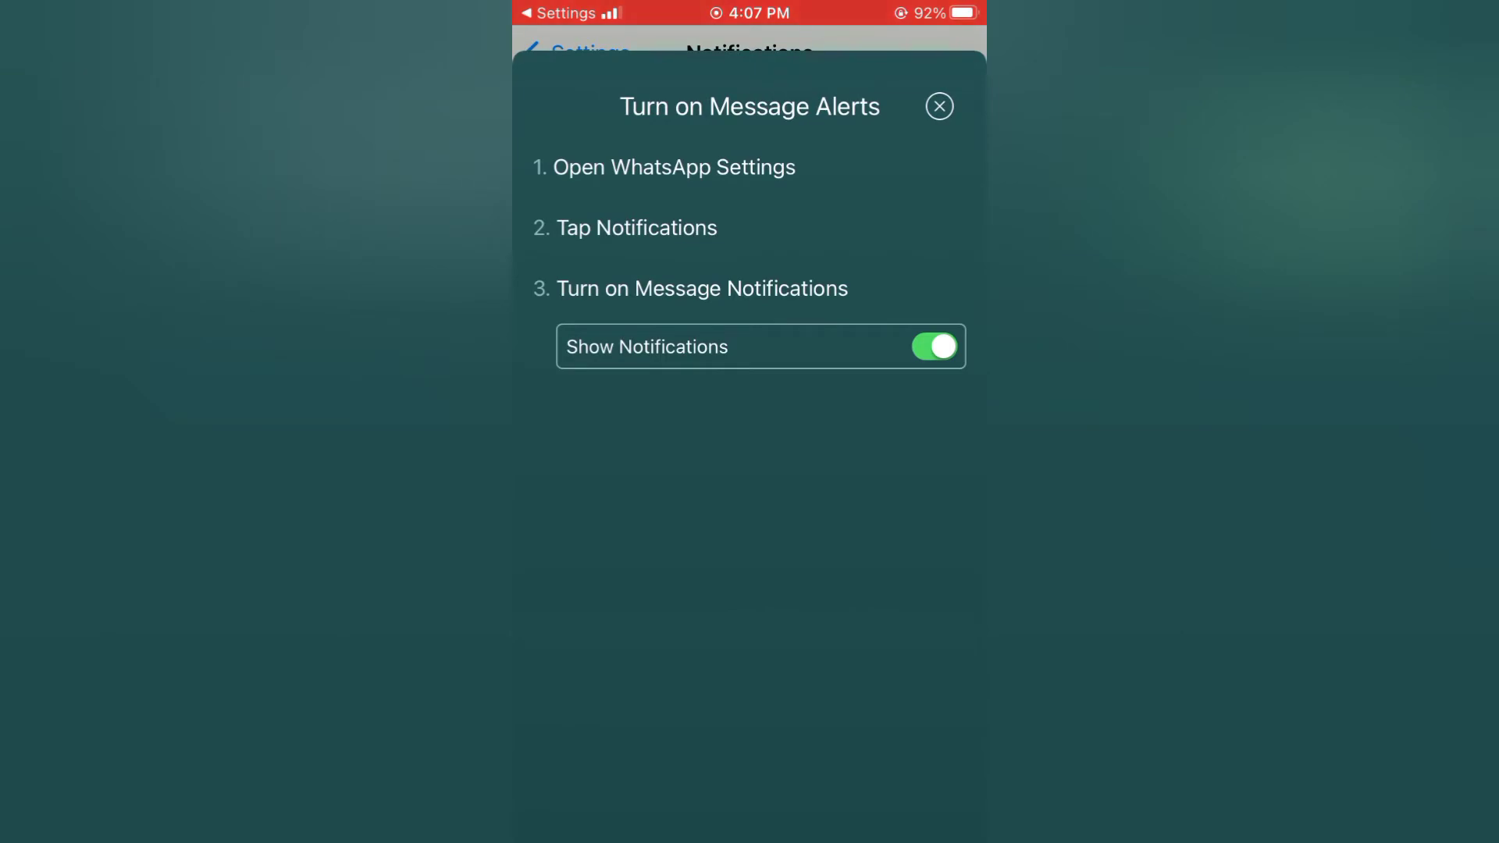
# Dismiss the message alerts guide and turn on Show Notifications for WhatsApp messages.
pyautogui.click(939, 106)
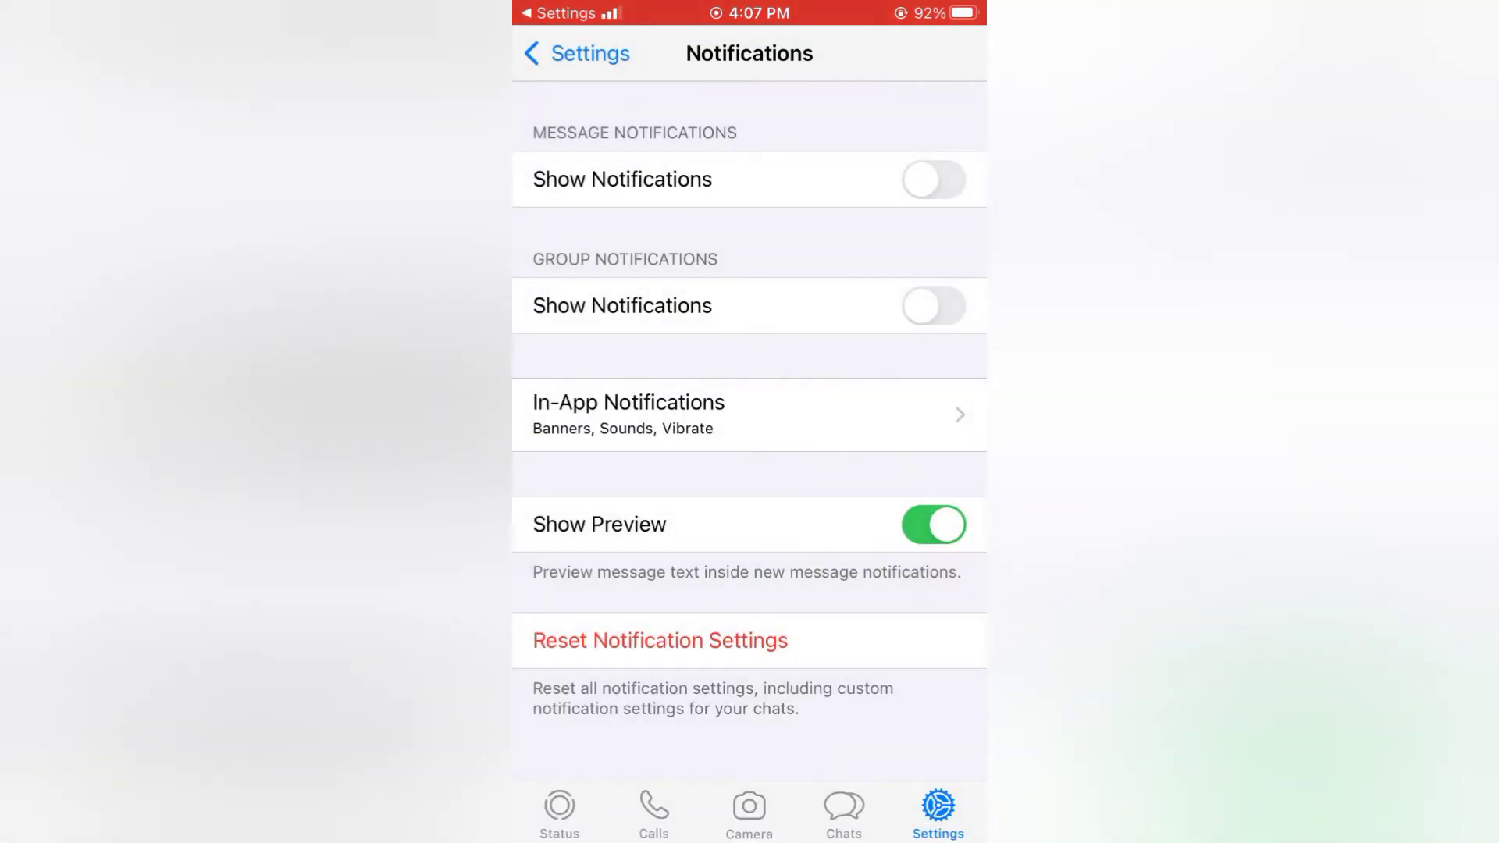
pyautogui.click(933, 180)
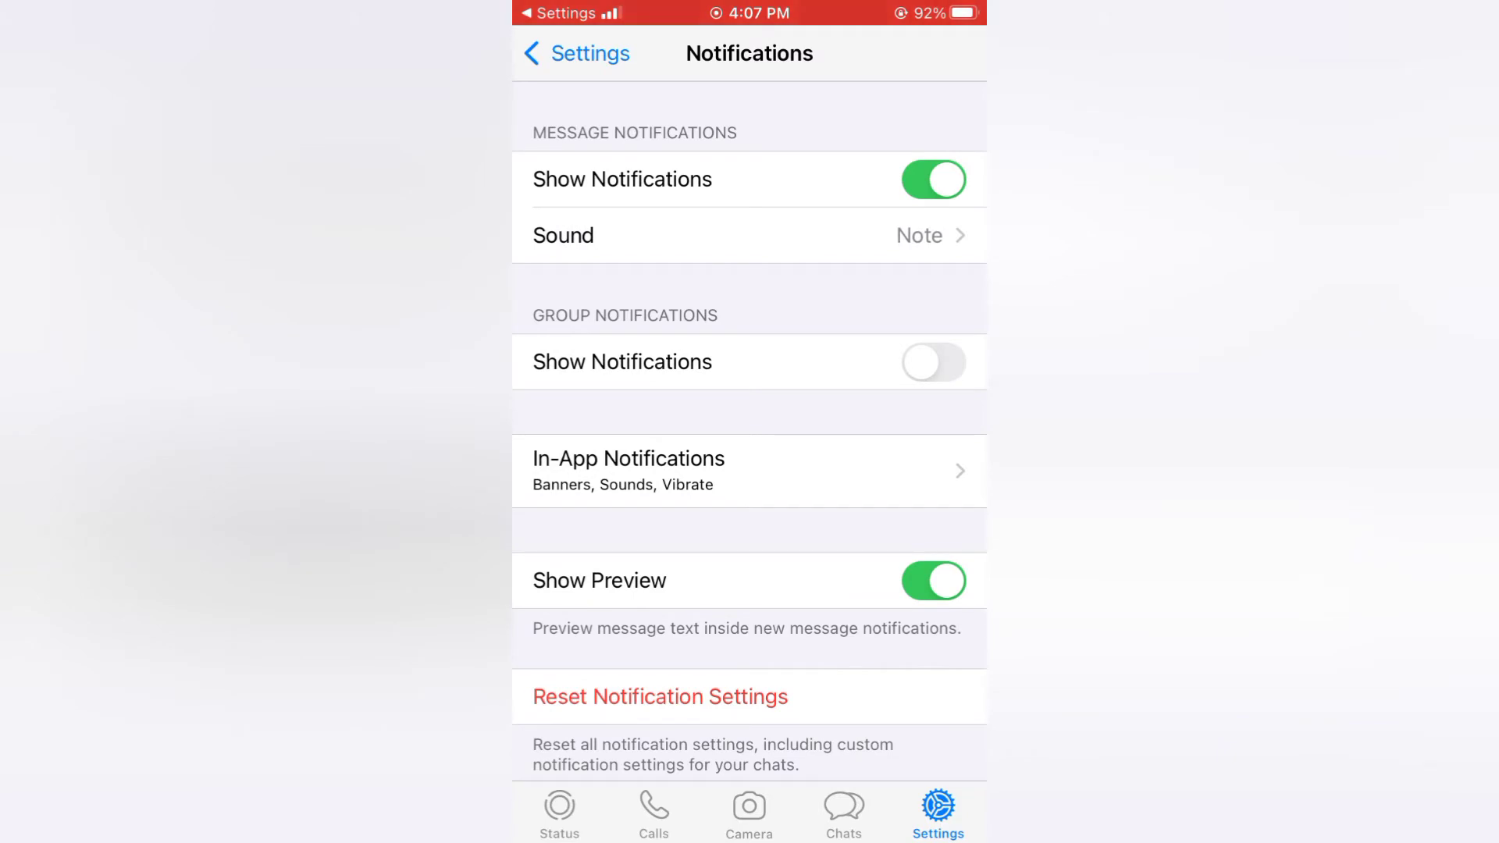
pyautogui.click(933, 363)
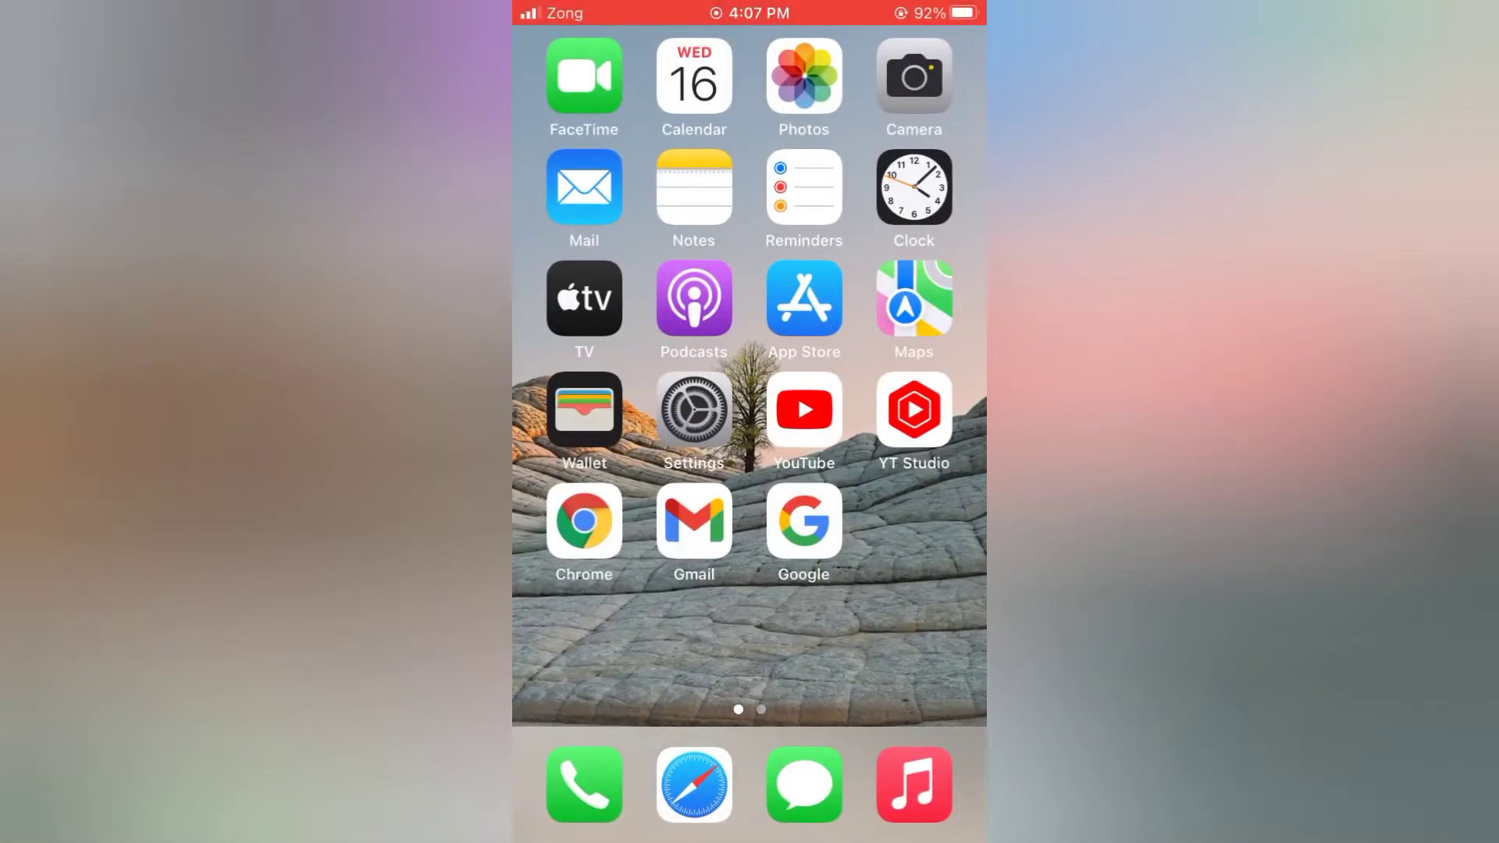
# Return to the Home Screen's Settings app and scroll down its list.
pyautogui.click(693, 409)
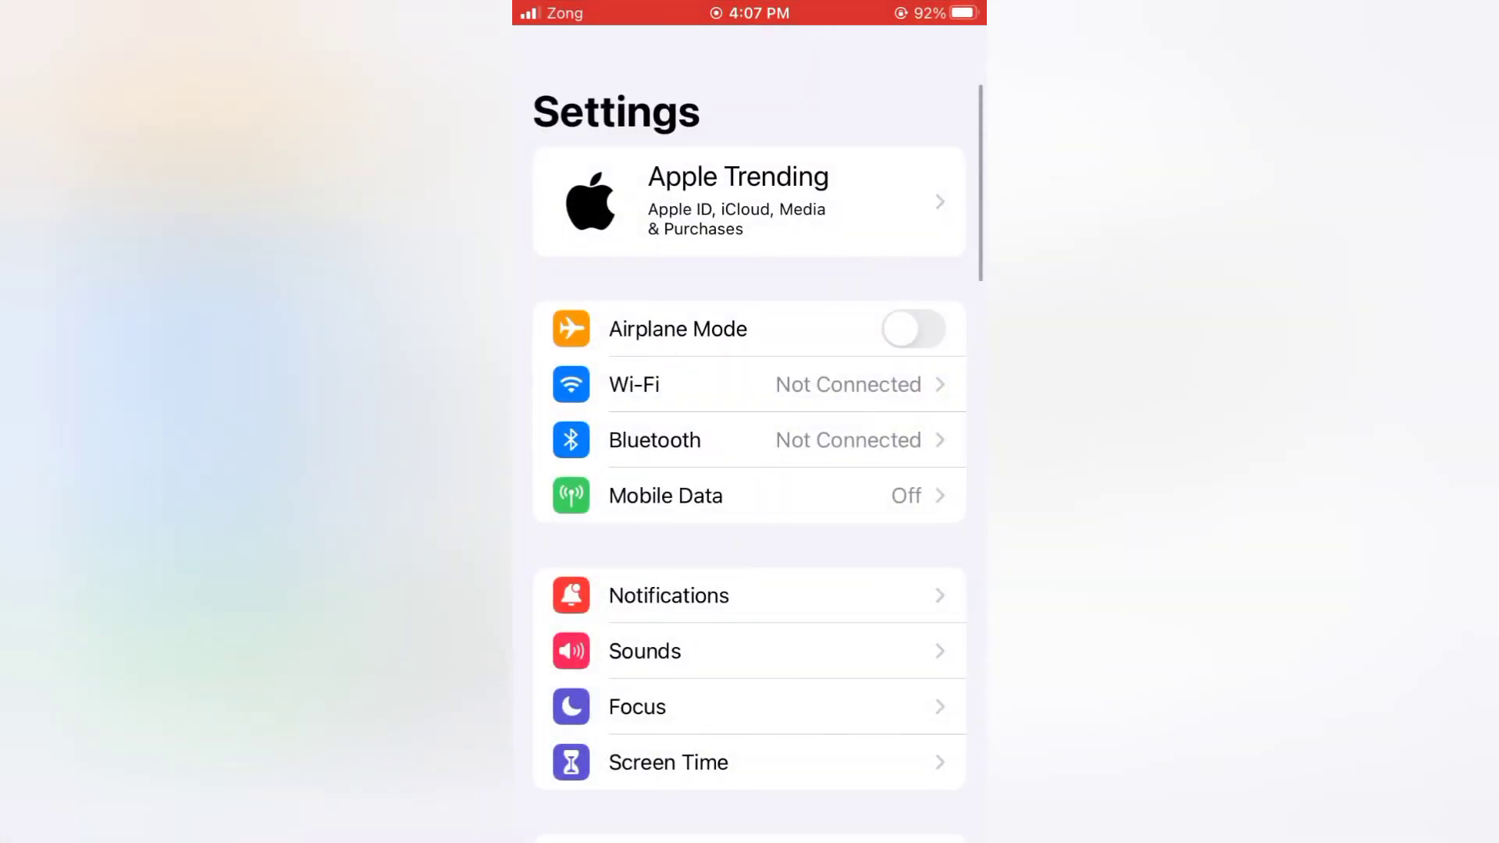
pyautogui.scroll(-3)
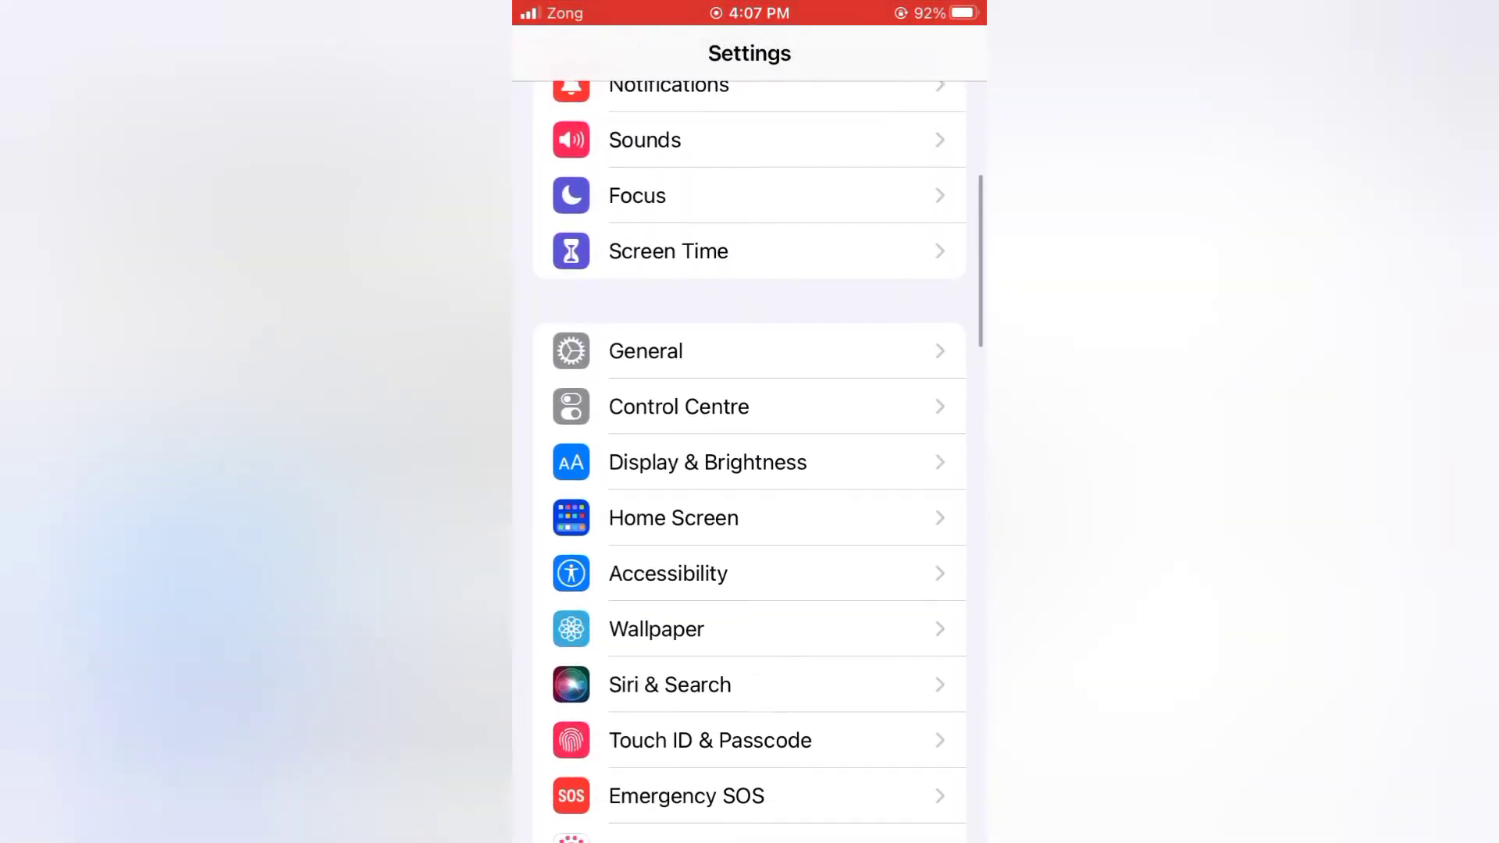
# Go to General and its Transfer or Reset iPhone page.
pyautogui.click(647, 351)
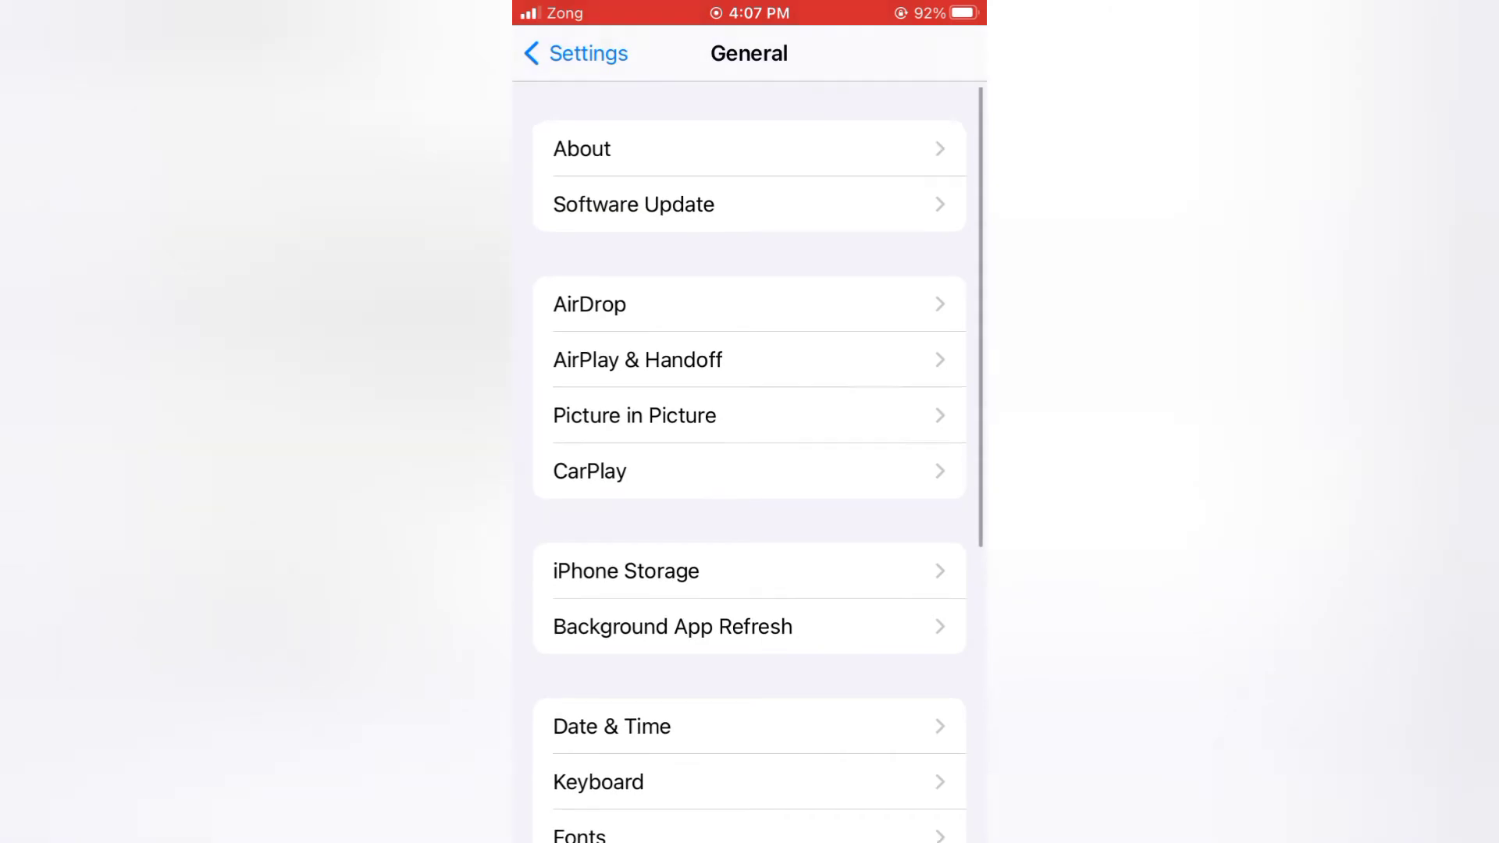
pyautogui.scroll(-3)
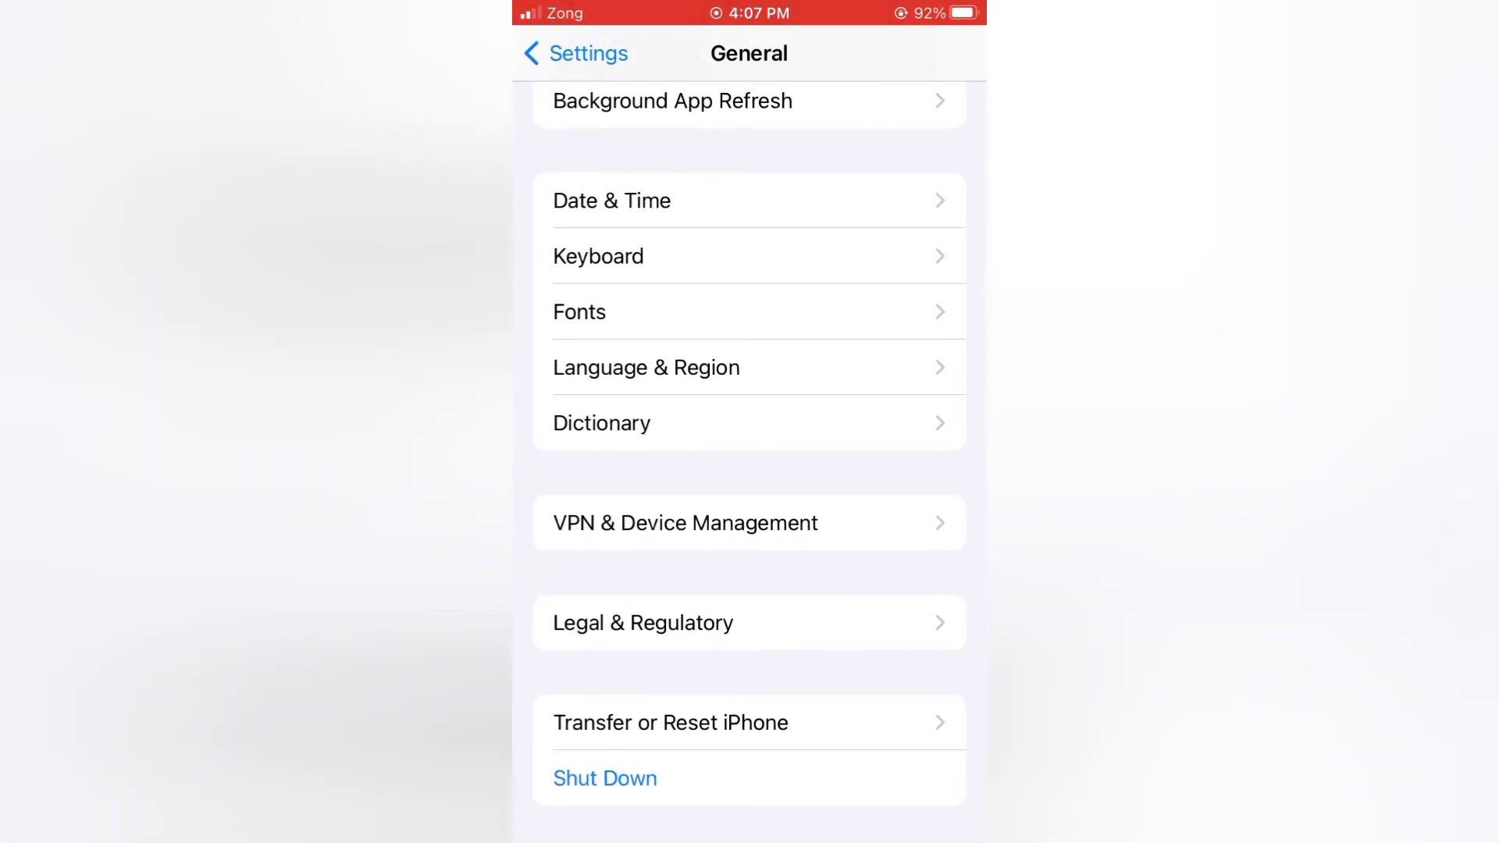
pyautogui.click(667, 724)
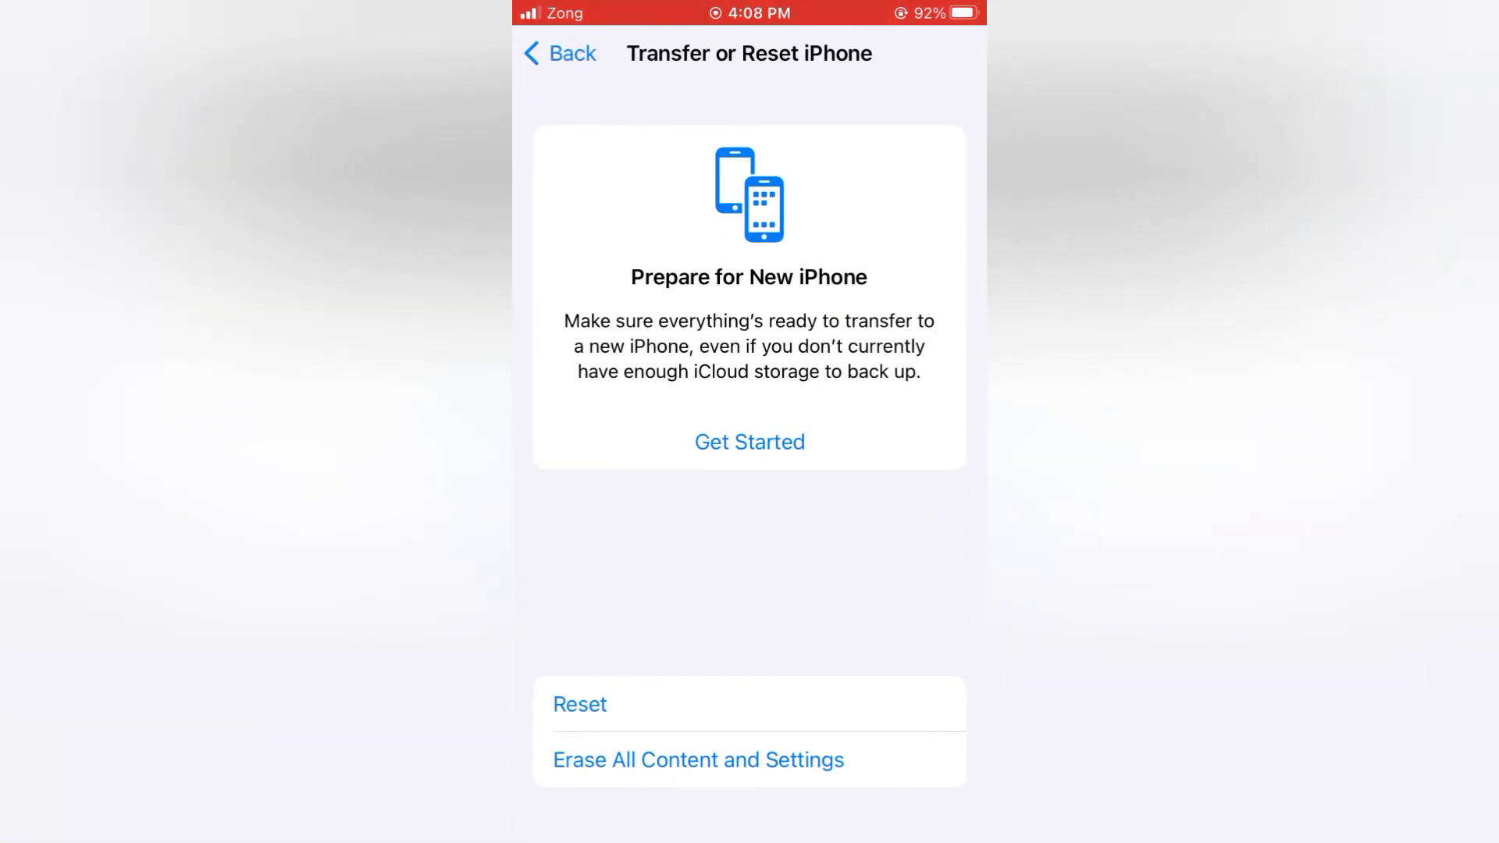
# Choose Reset Location & Privacy, confirm with Reset Settings, and go back to General.
pyautogui.click(580, 704)
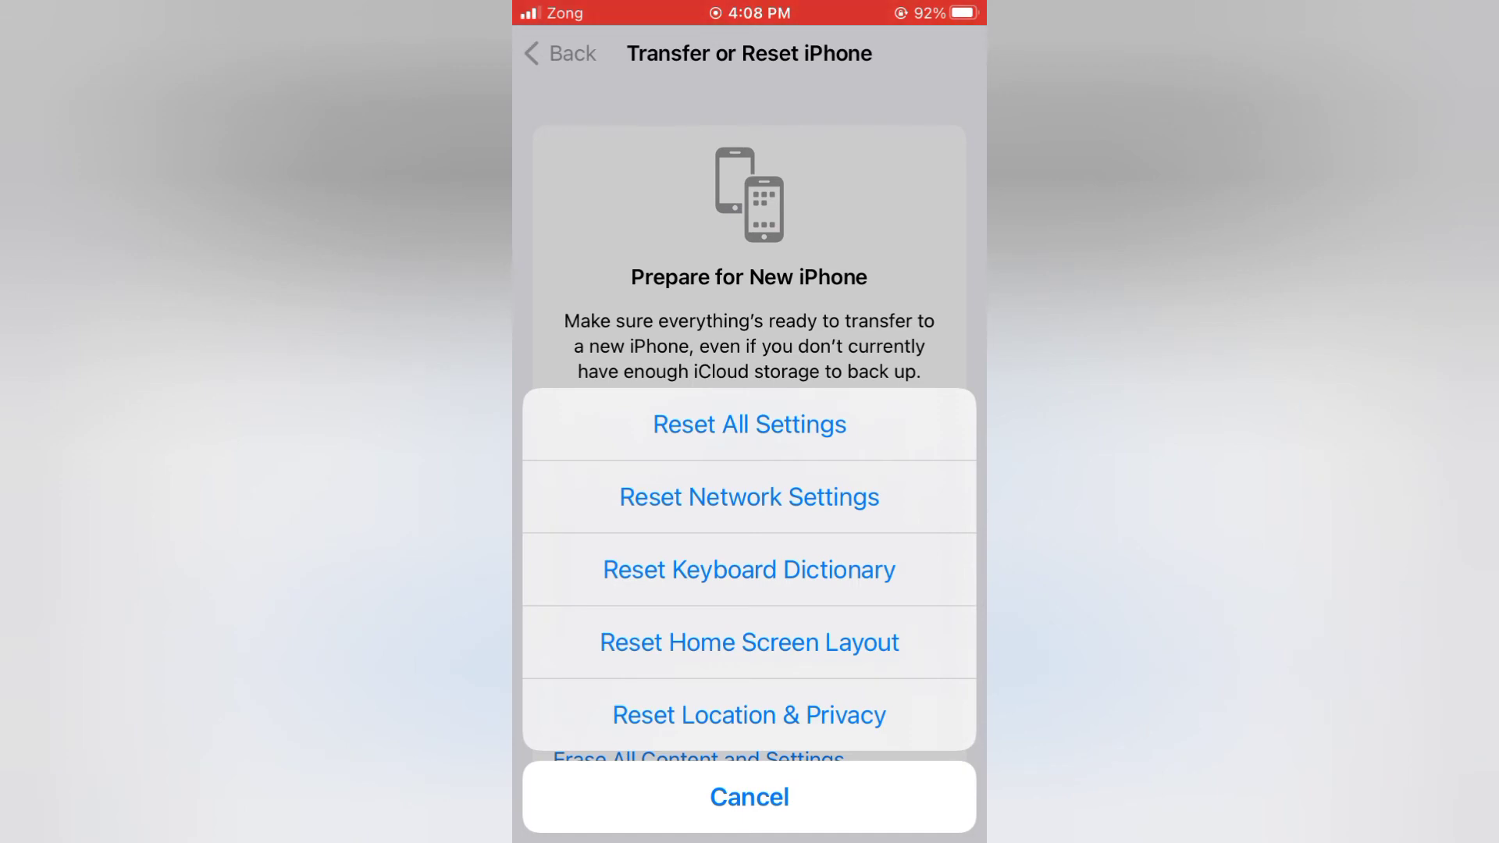
pyautogui.click(750, 715)
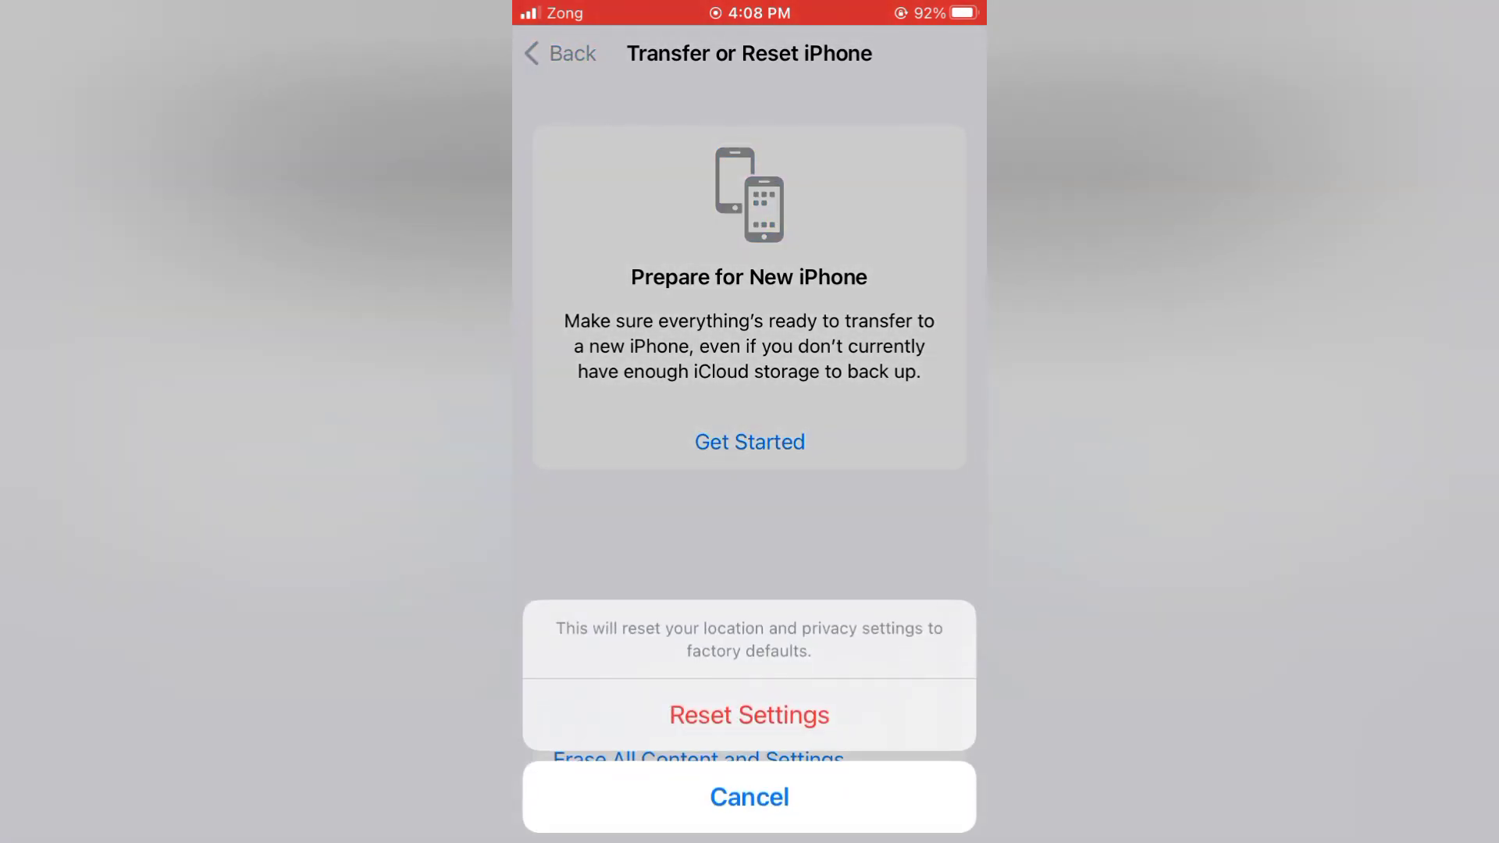
pyautogui.click(750, 818)
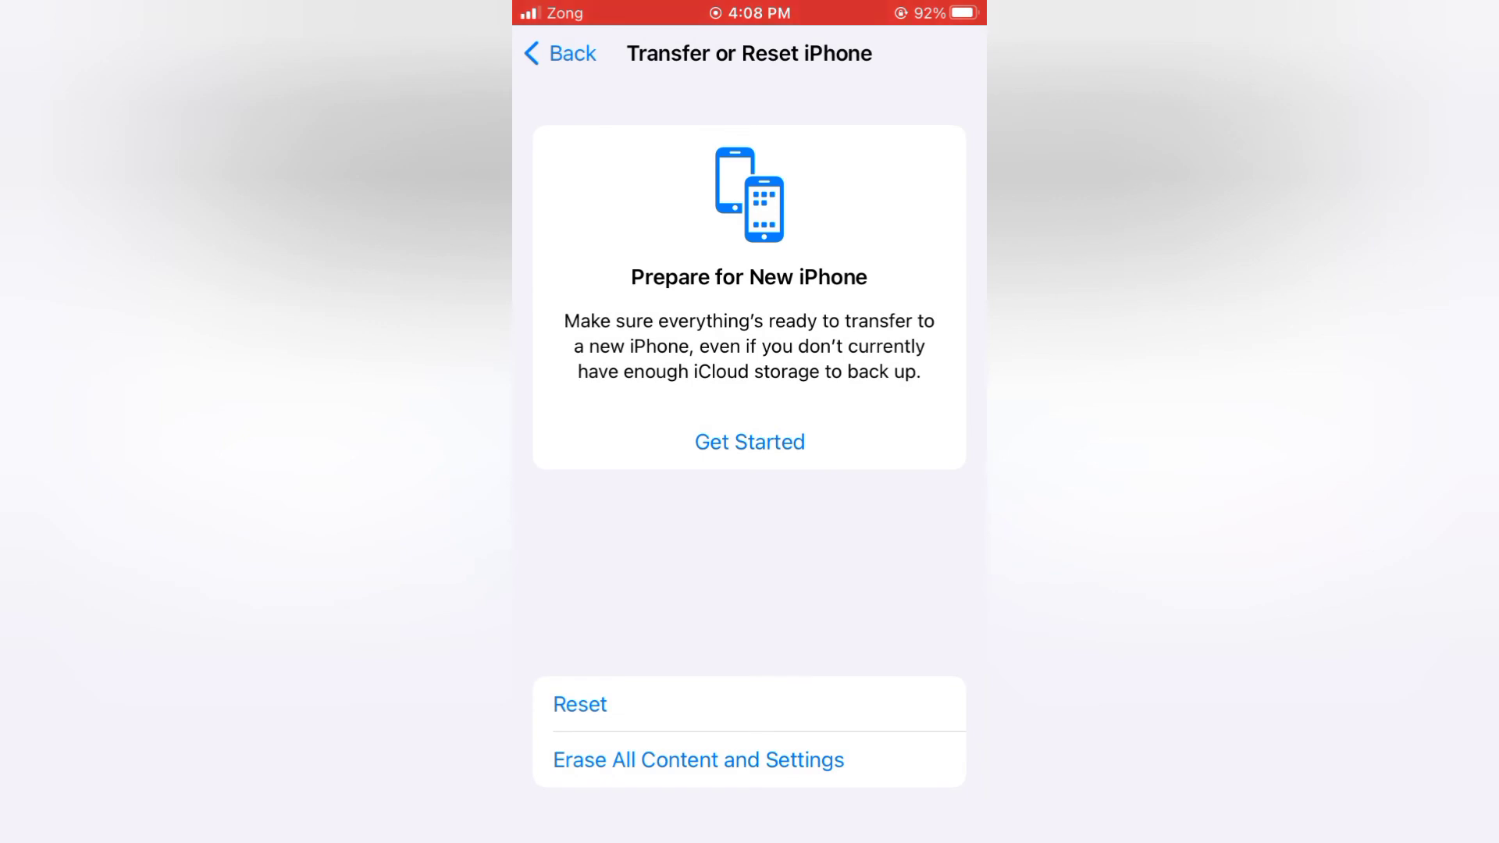
pyautogui.click(559, 53)
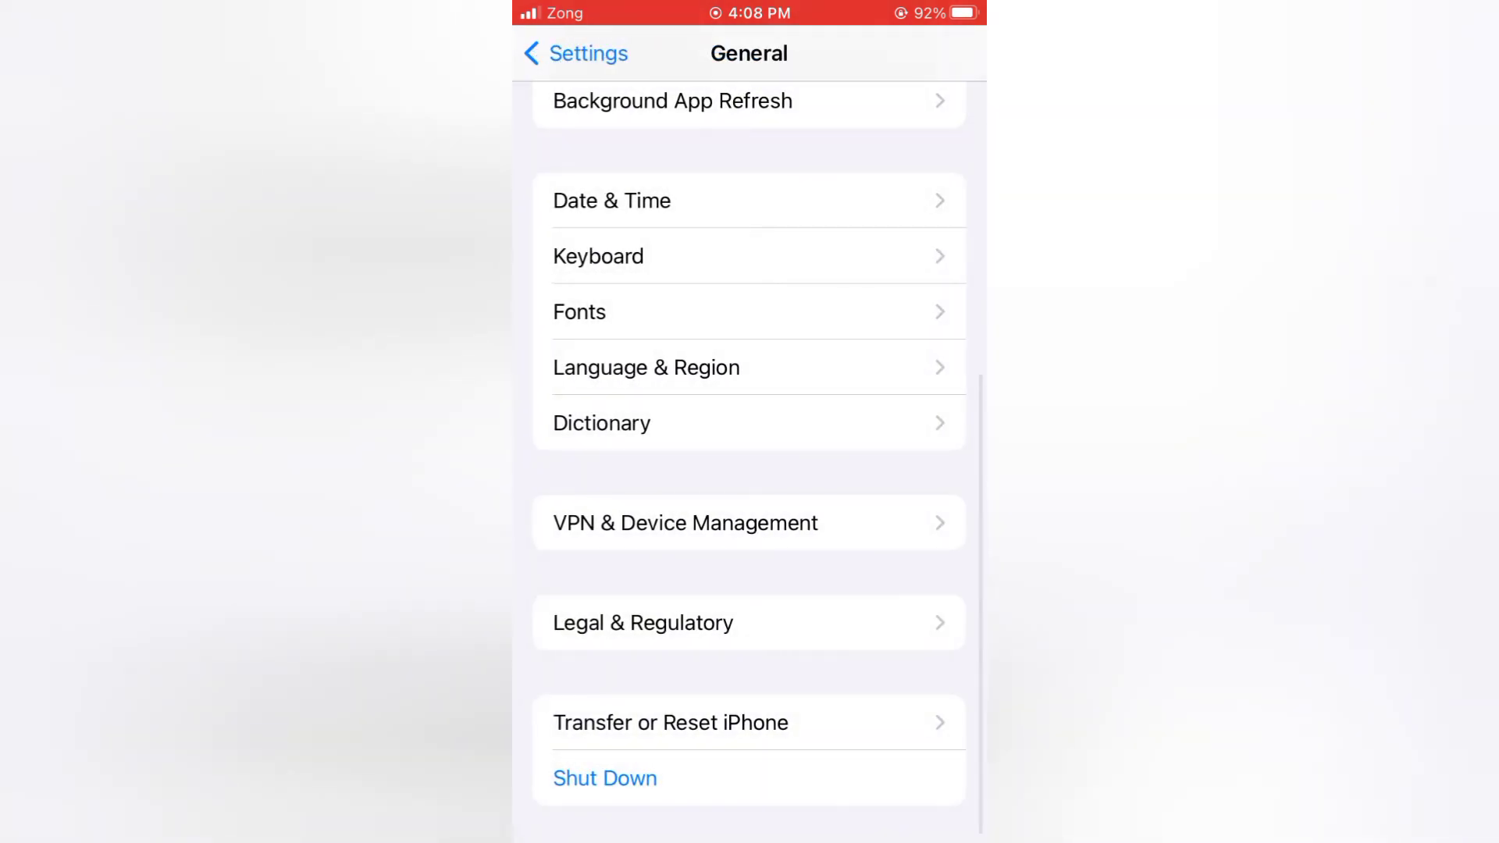